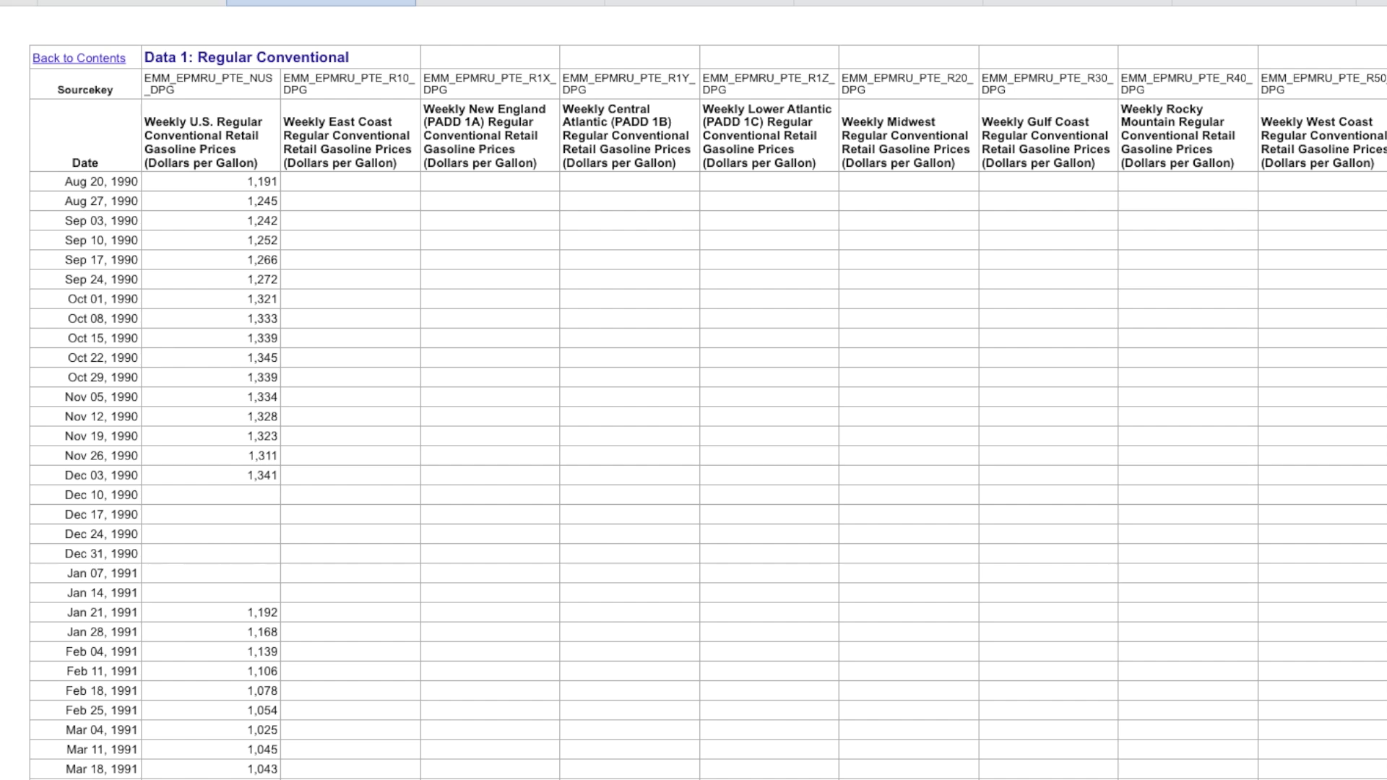
Scroll down the Regular Conventional sheet to the 1995 weekly gasoline price rows.
scroll("down", 3)
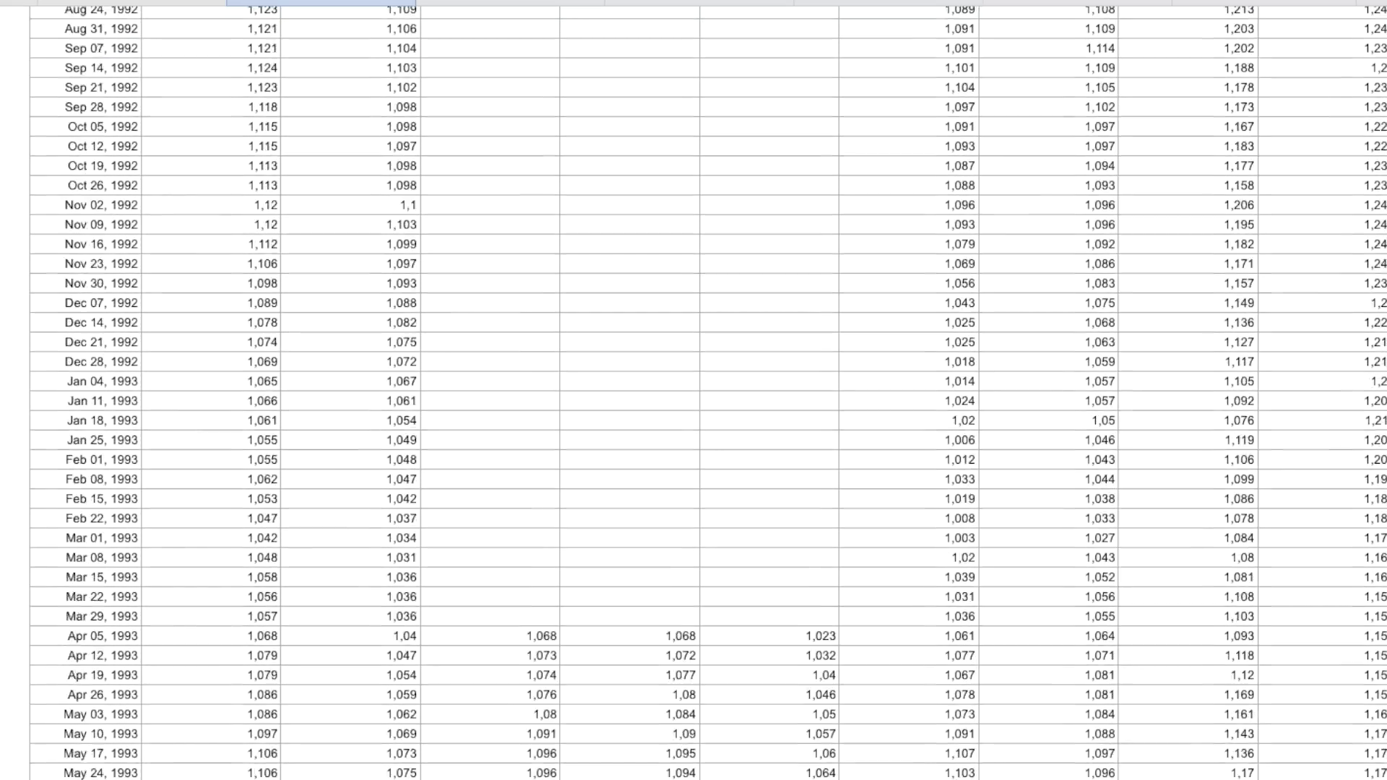
scroll("down", 3)
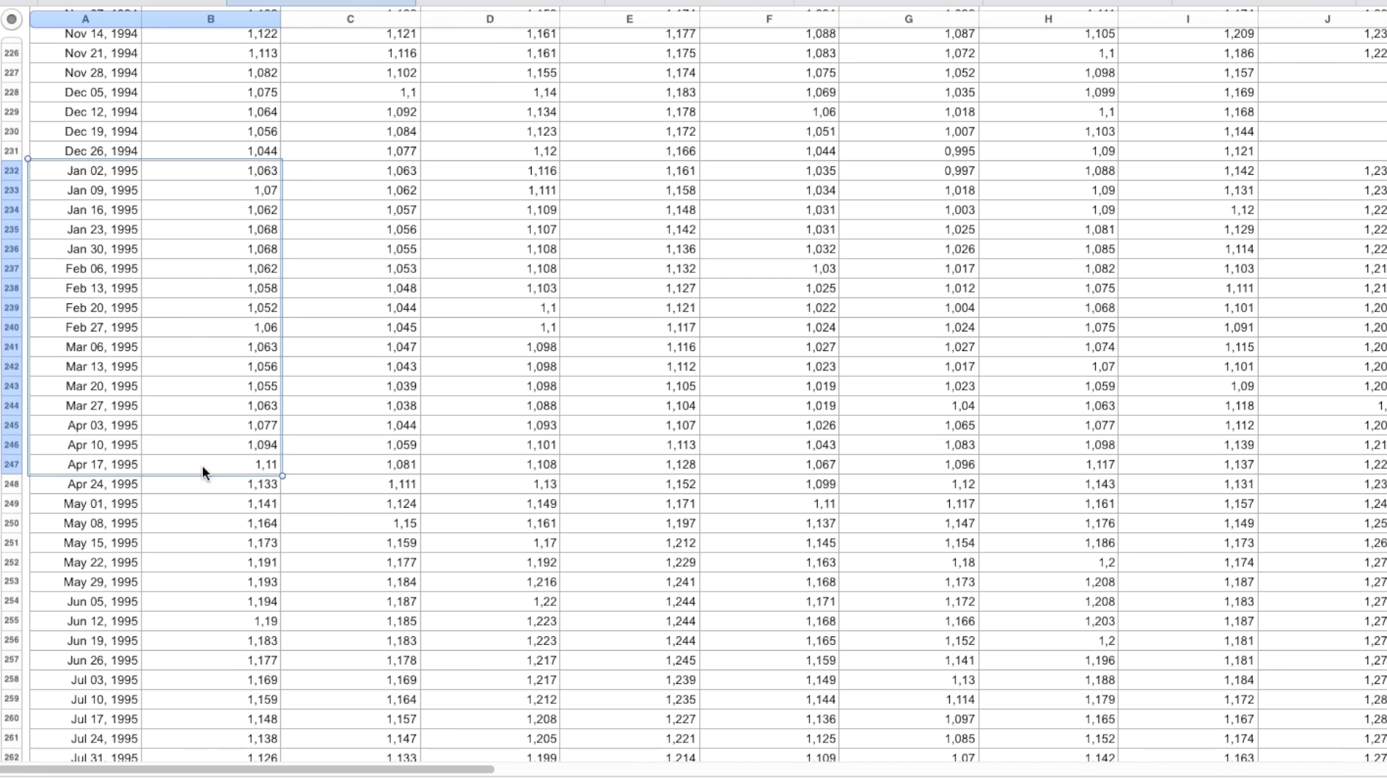
scroll("down", 3)
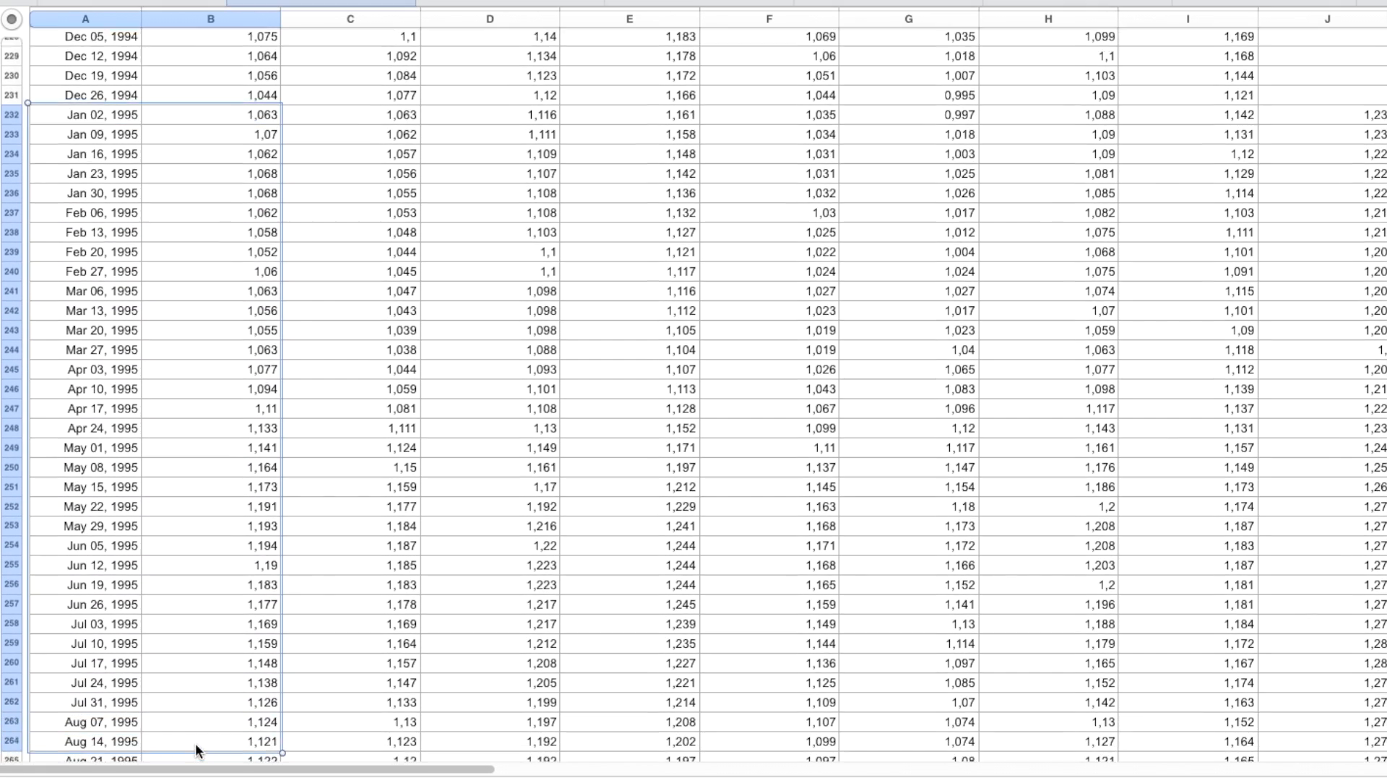
scroll("down", 3)
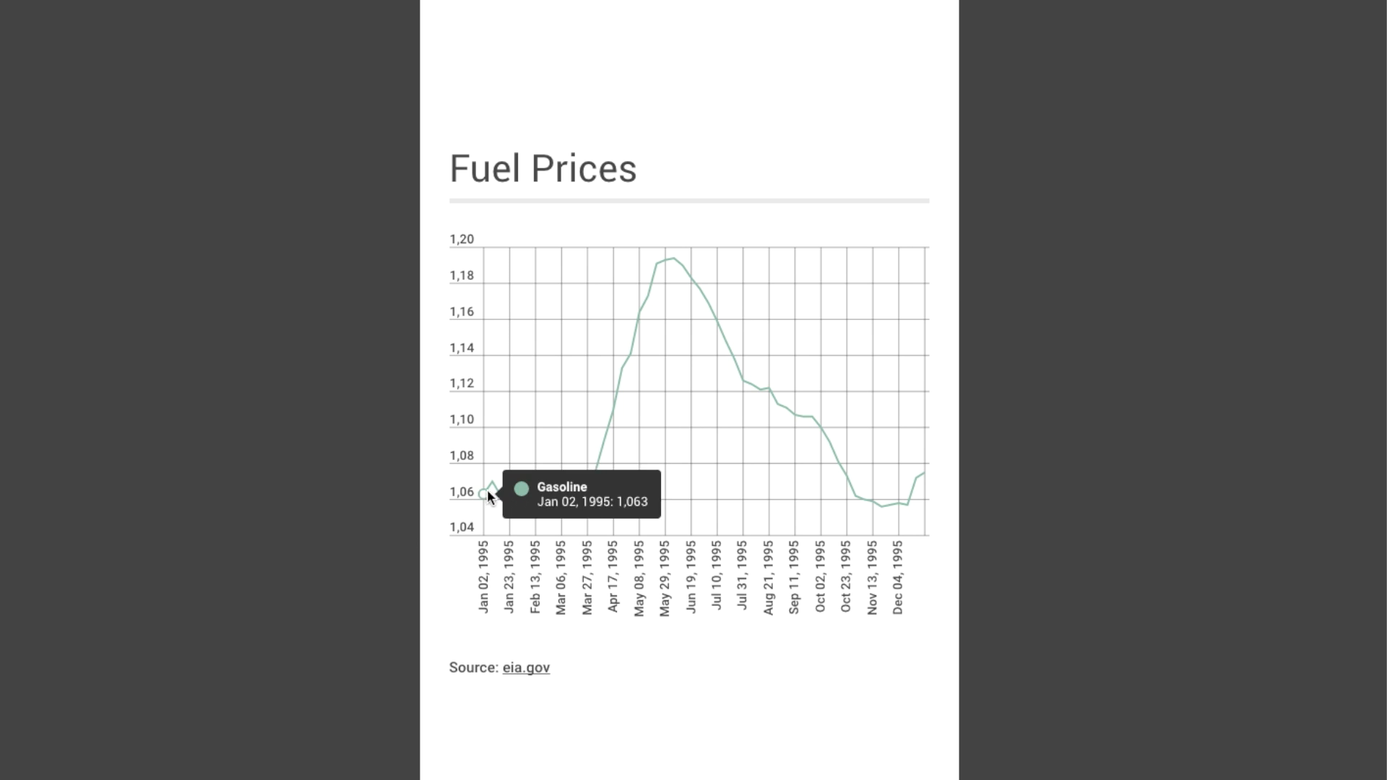
mouse_move(608, 438)
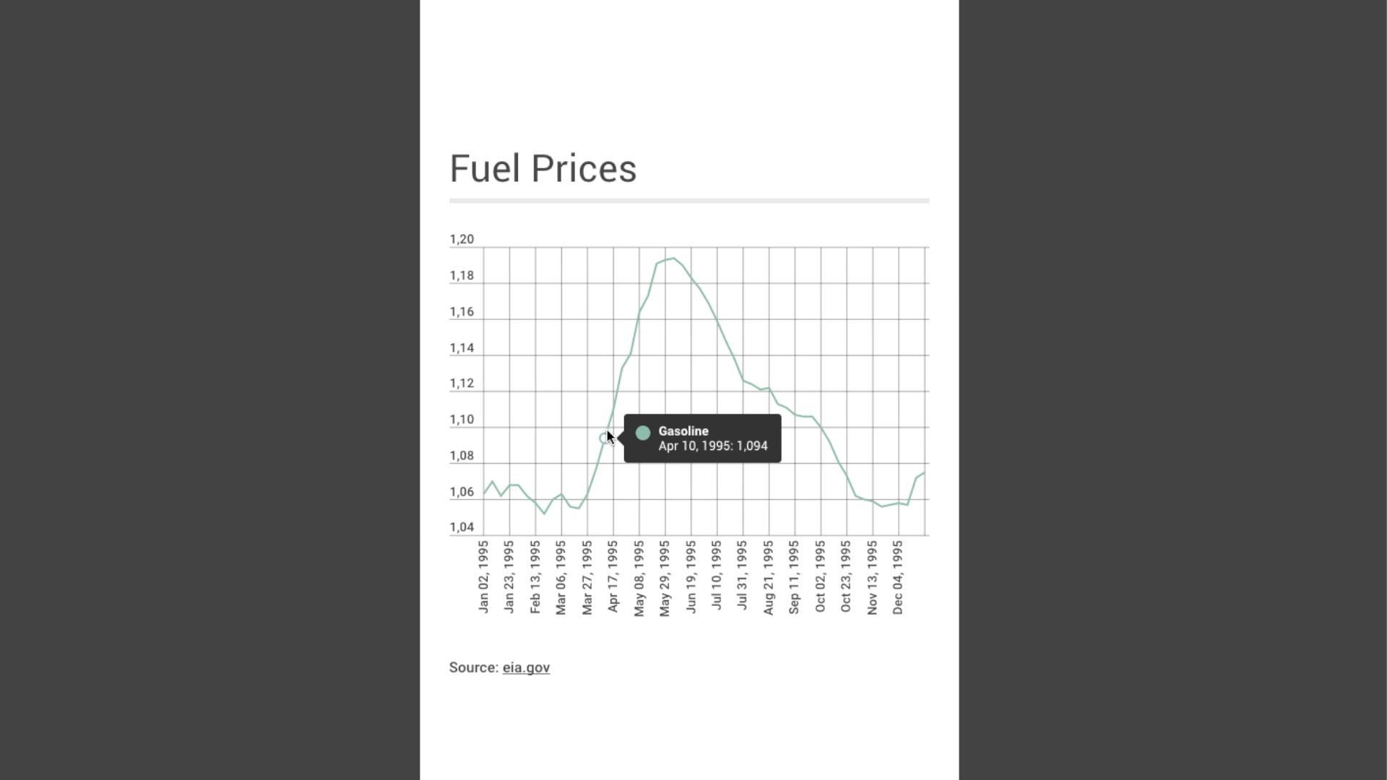
mouse_move(733, 359)
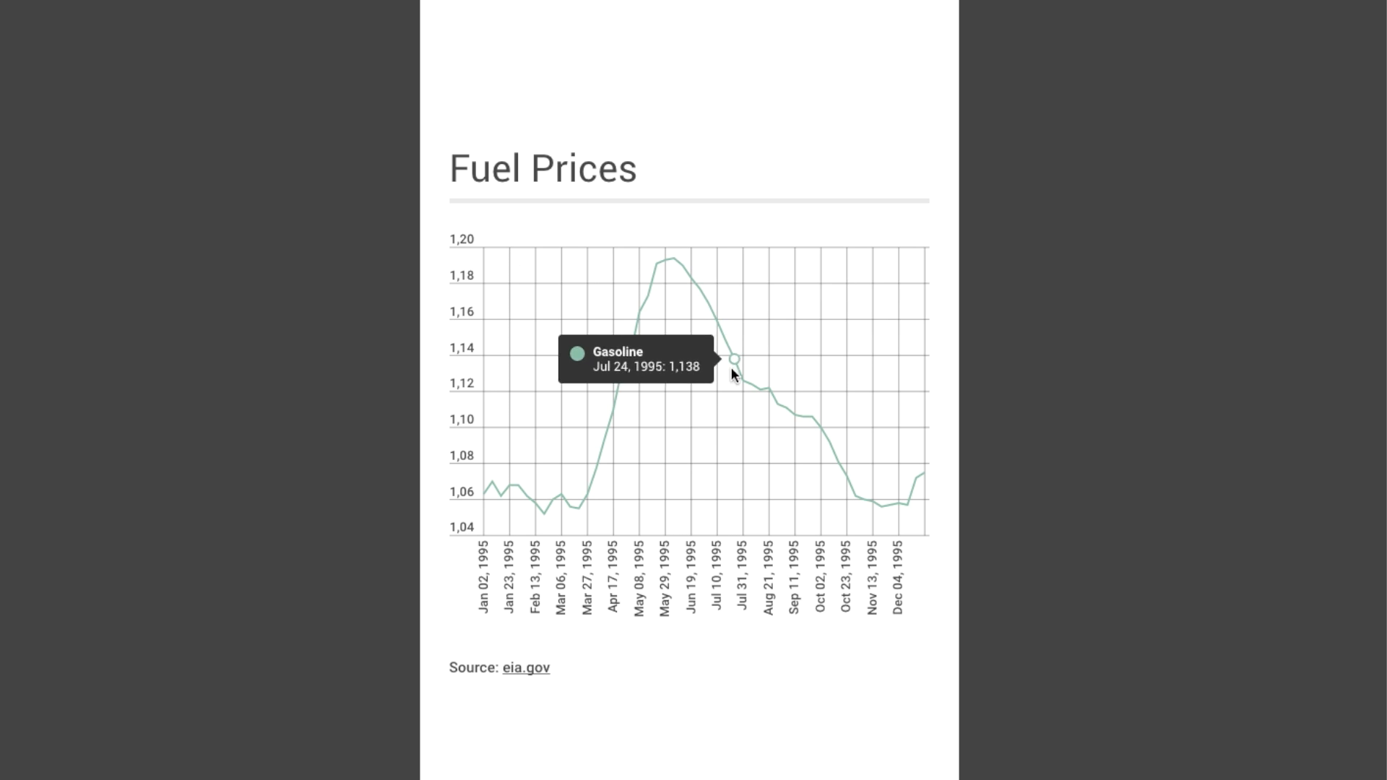
mouse_move(922, 494)
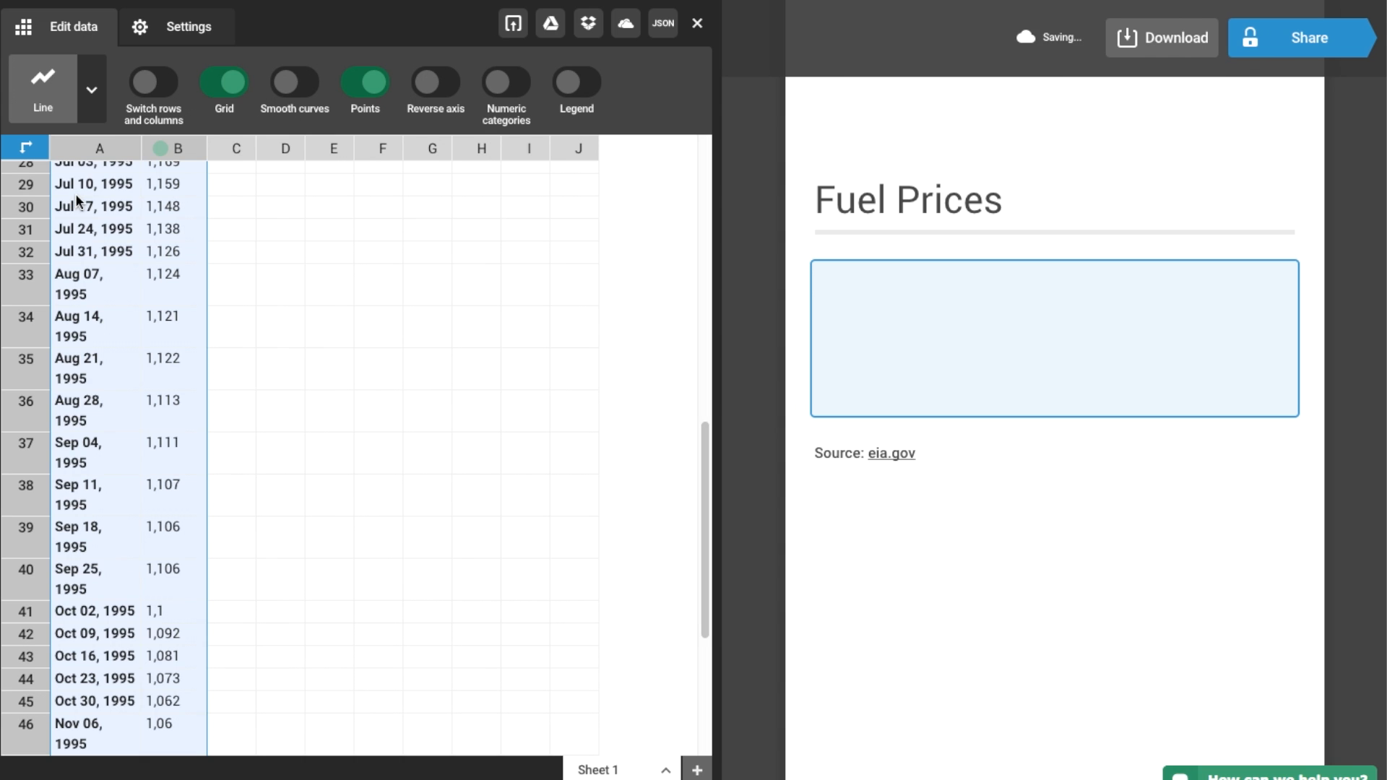
Switch to Apple Numbers to reach the W Diesel Prices - All Types sheet.
left_click(698, 23)
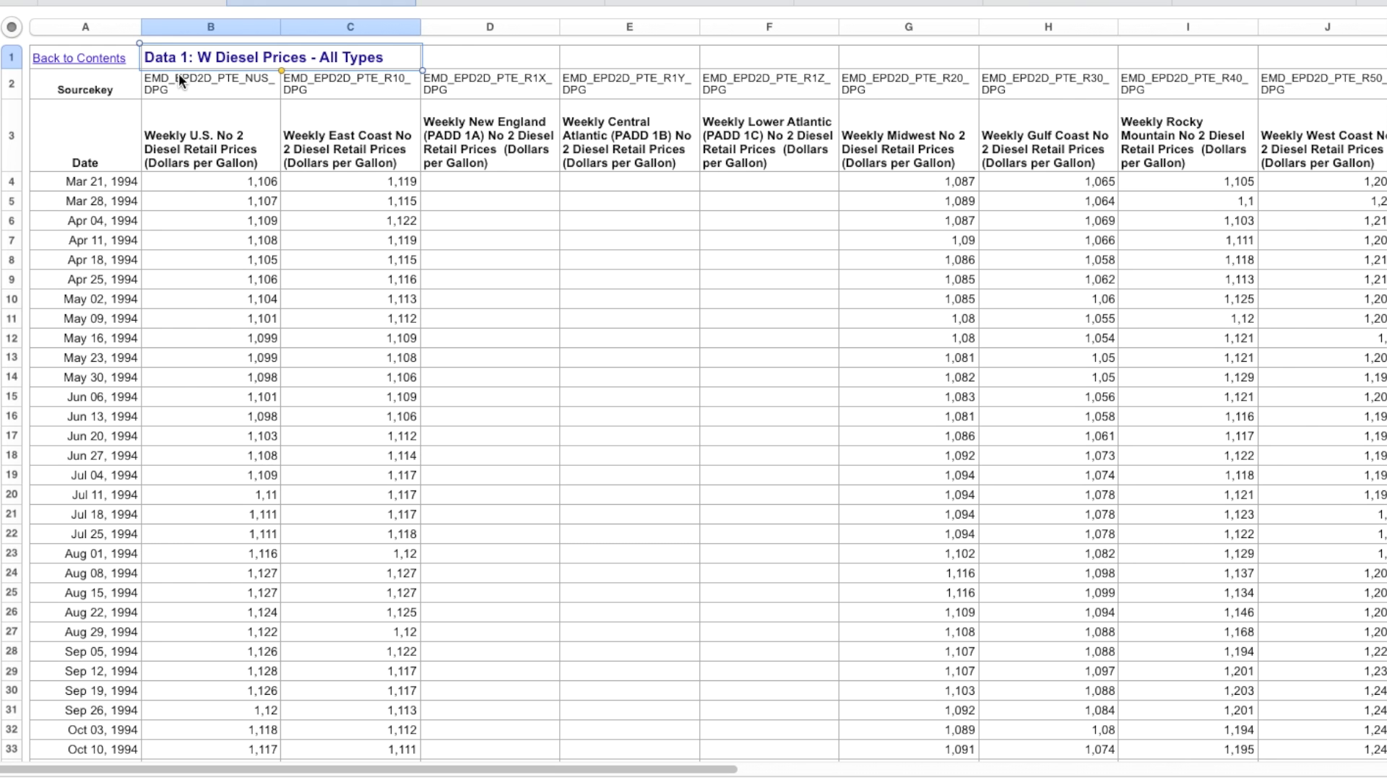
mouse_move(347, 82)
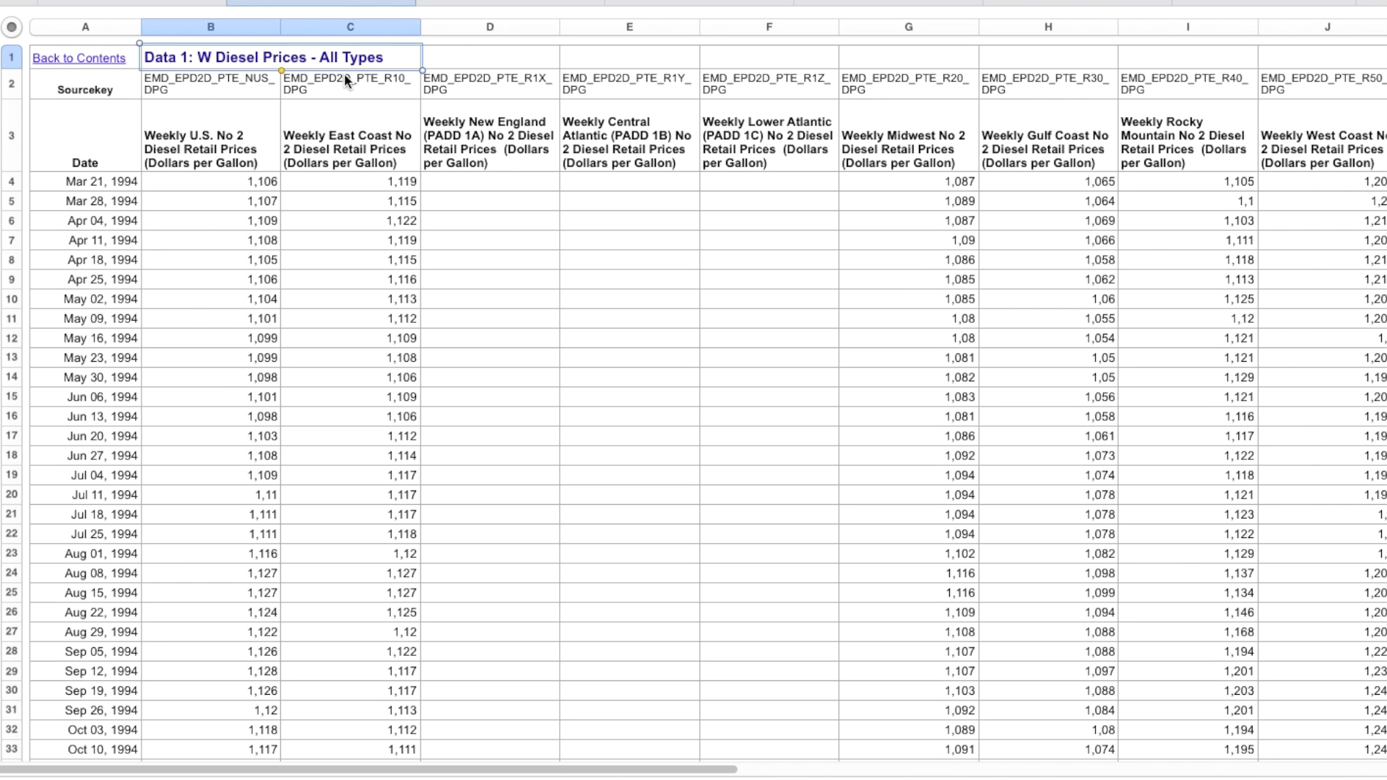
Scroll the diesel sheet to view the U.S. and East Coast No 2 diesel columns.
scroll("down", 3)
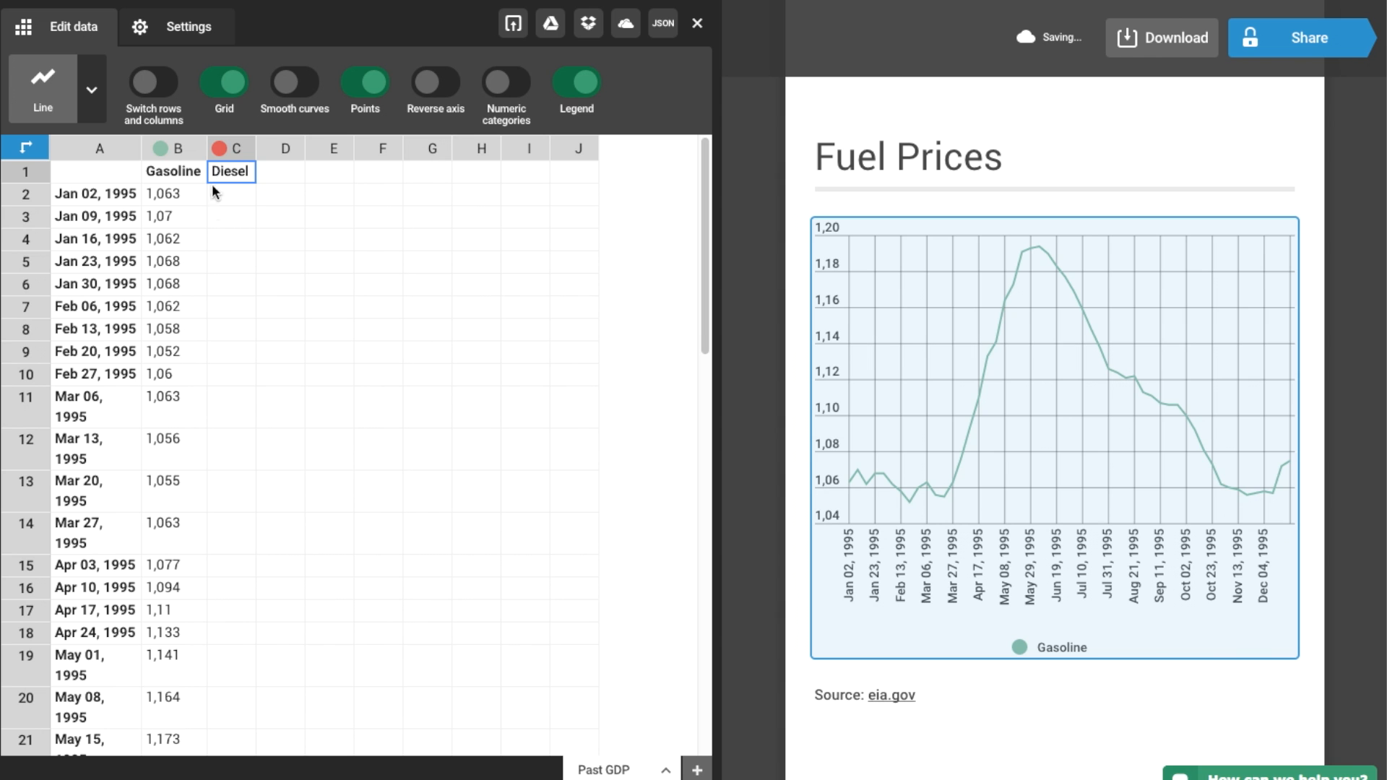
Insert an area chart for the Currency data sourced from Wikipedia.
left_click(229, 193)
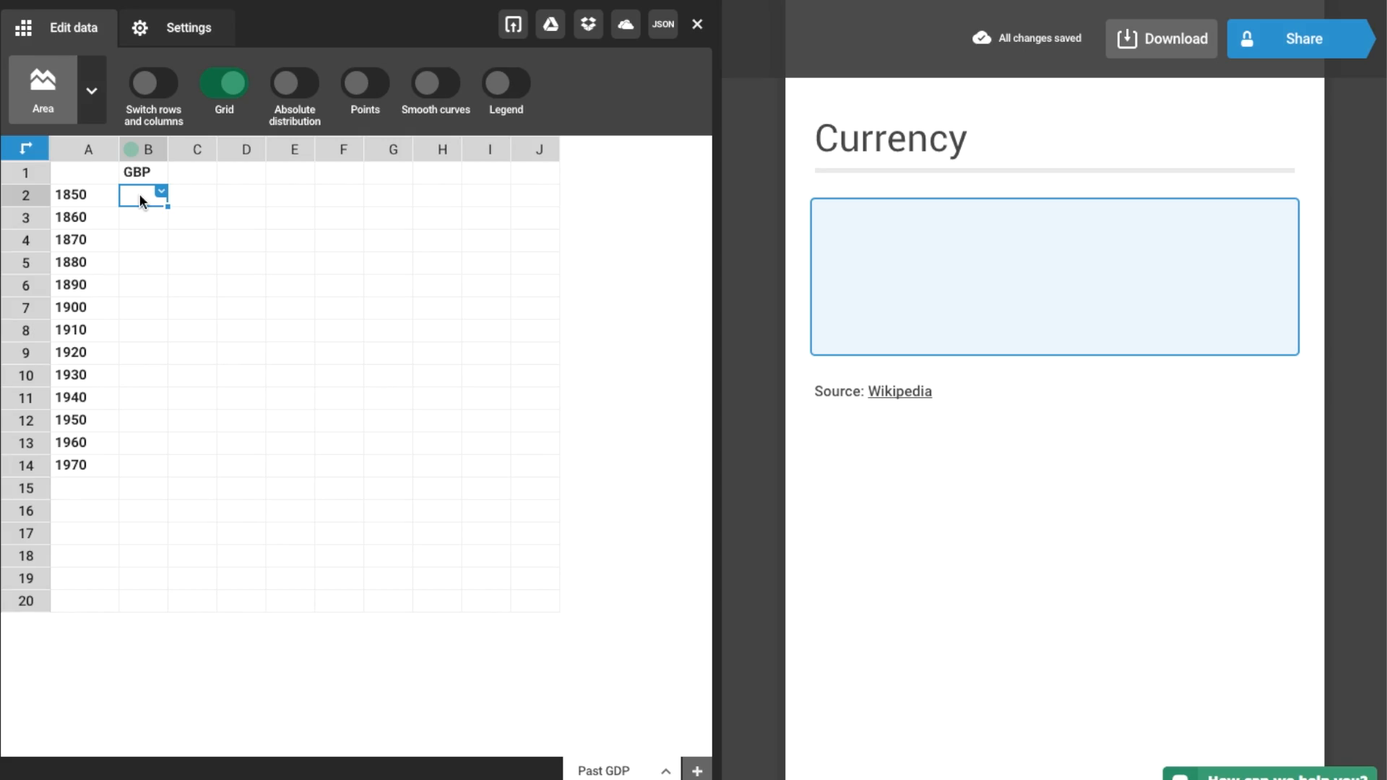
Enter 0.4 as the first GBP value for 1850 in the Currency chart.
type("0.4")
left_click(143, 286)
type("0.3")
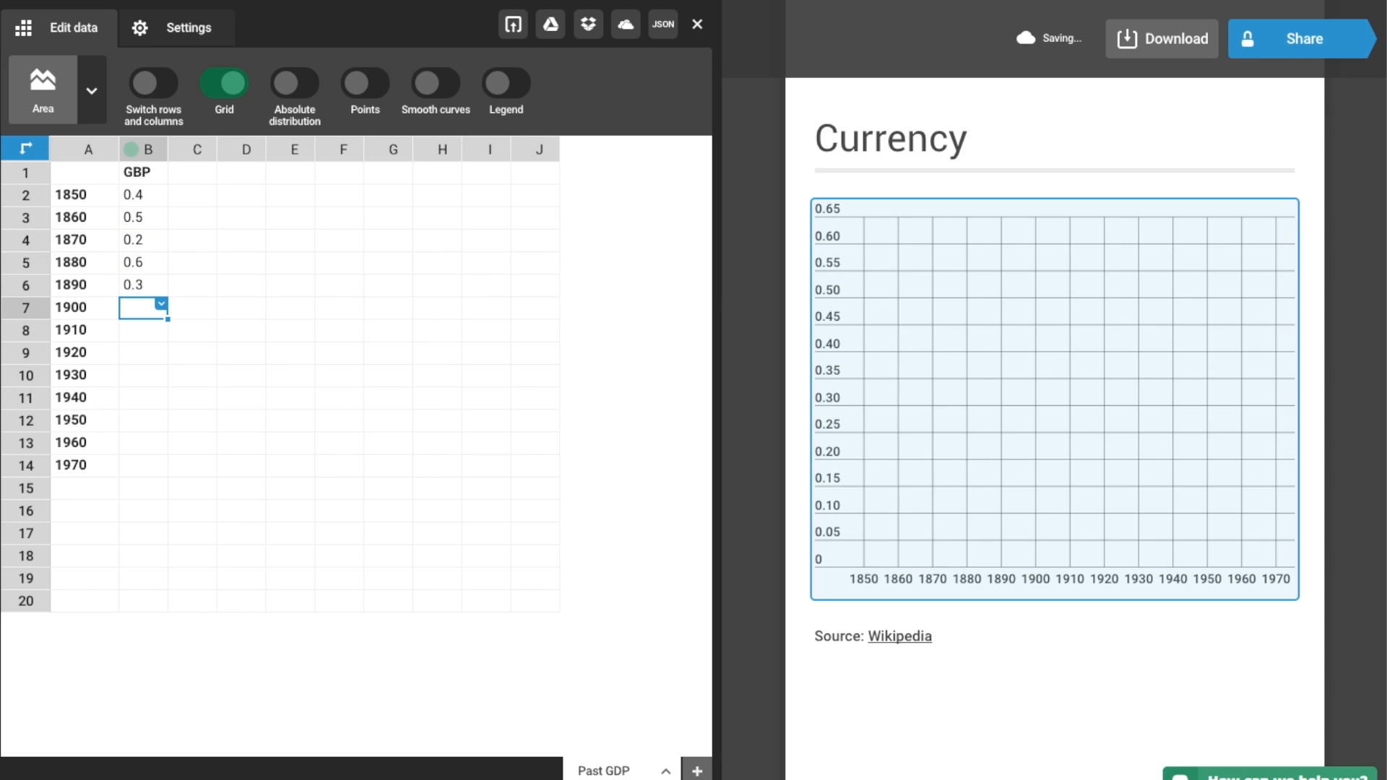
left_click(173, 28)
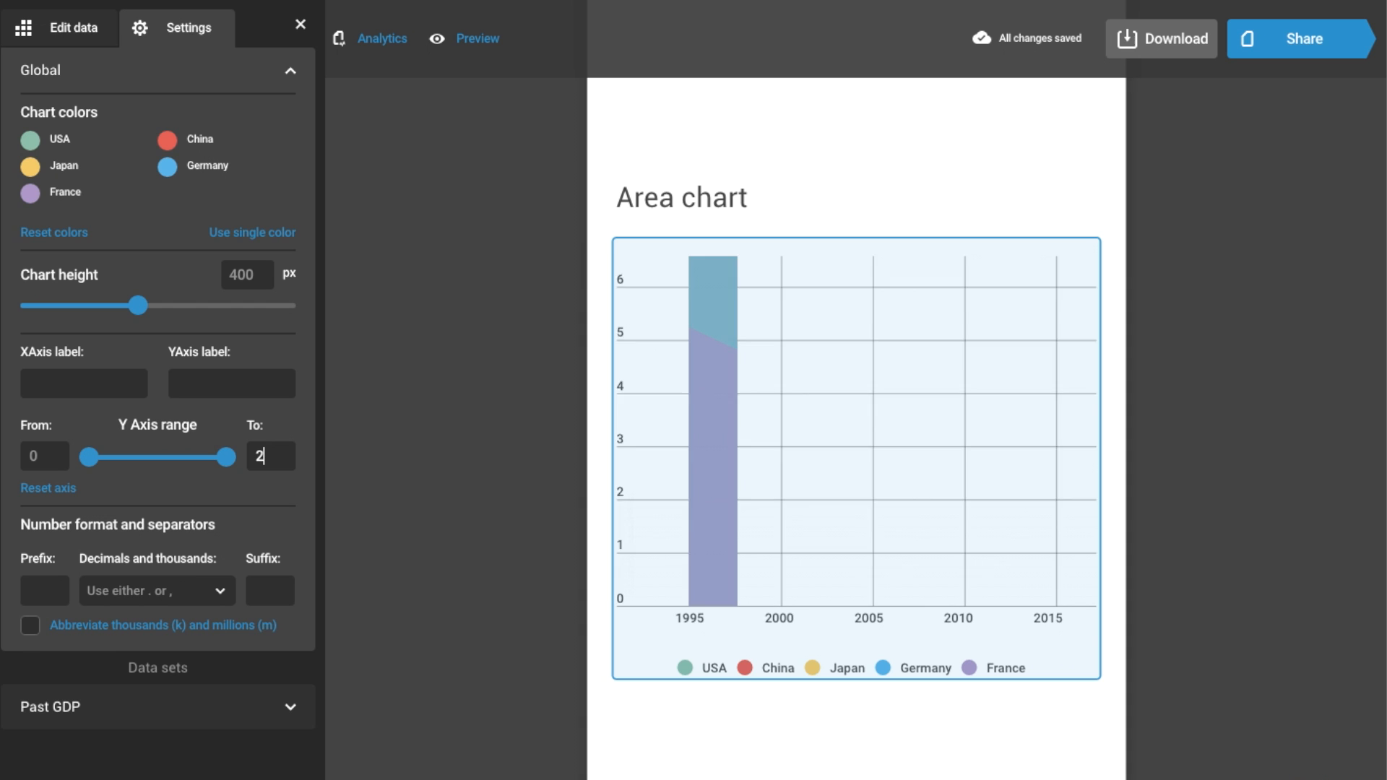
Try Y Axis range values 3 and 0, then reset the axis to automatic.
type("3")
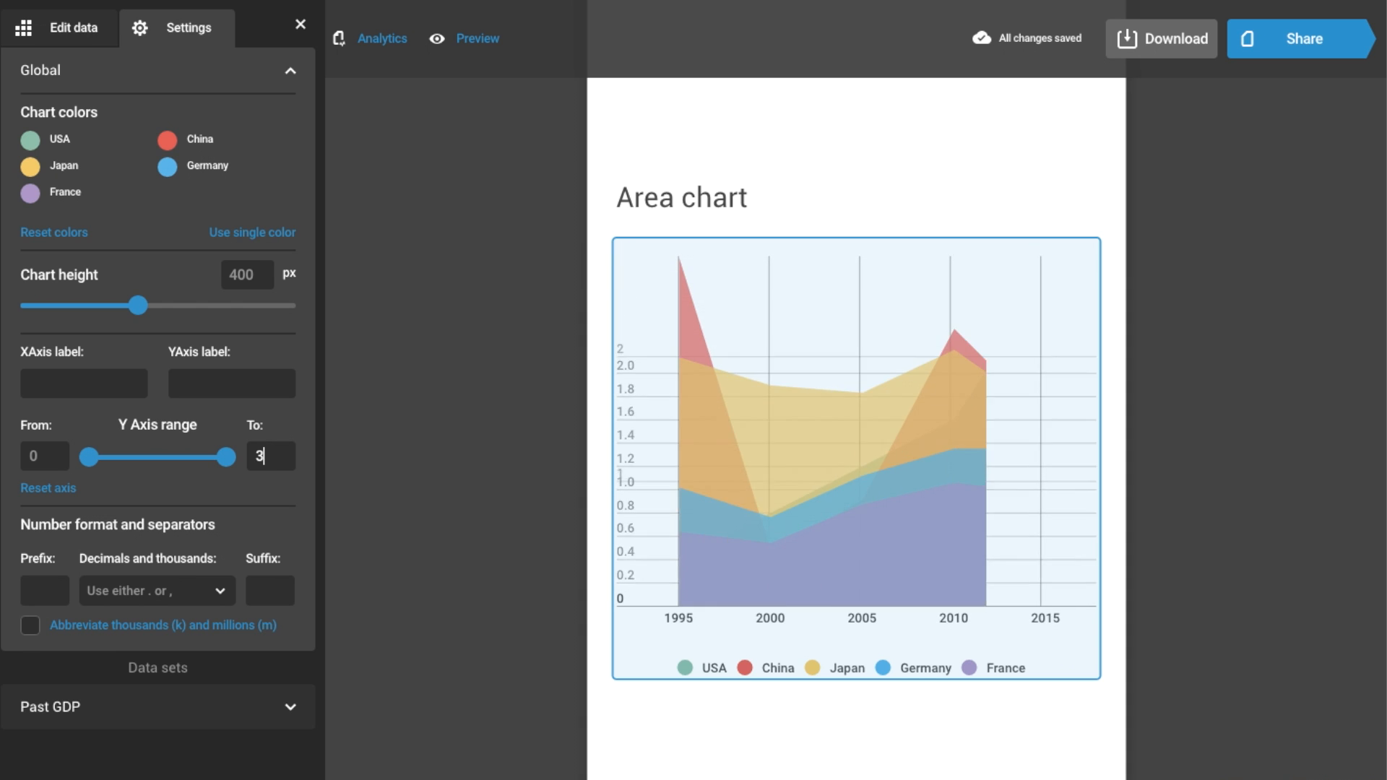
type("0")
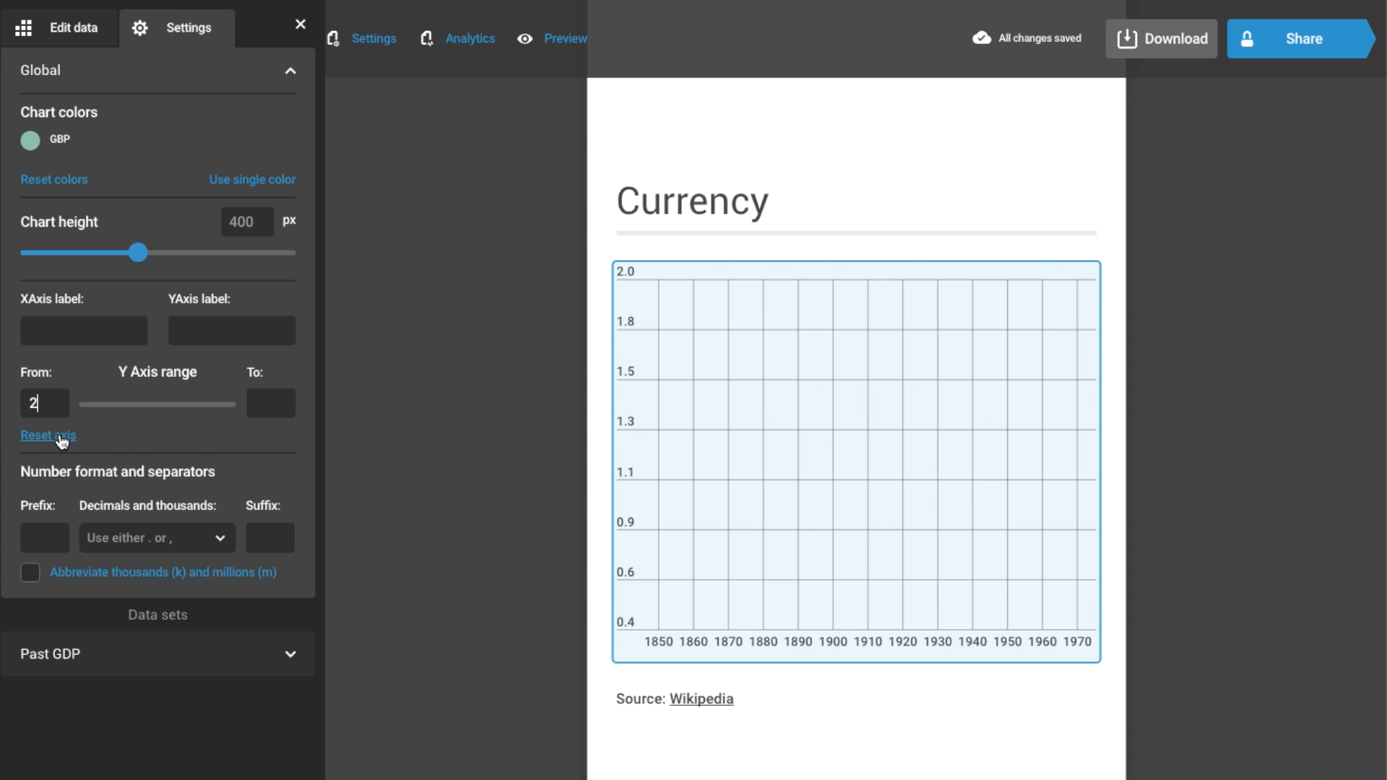
left_click(48, 435)
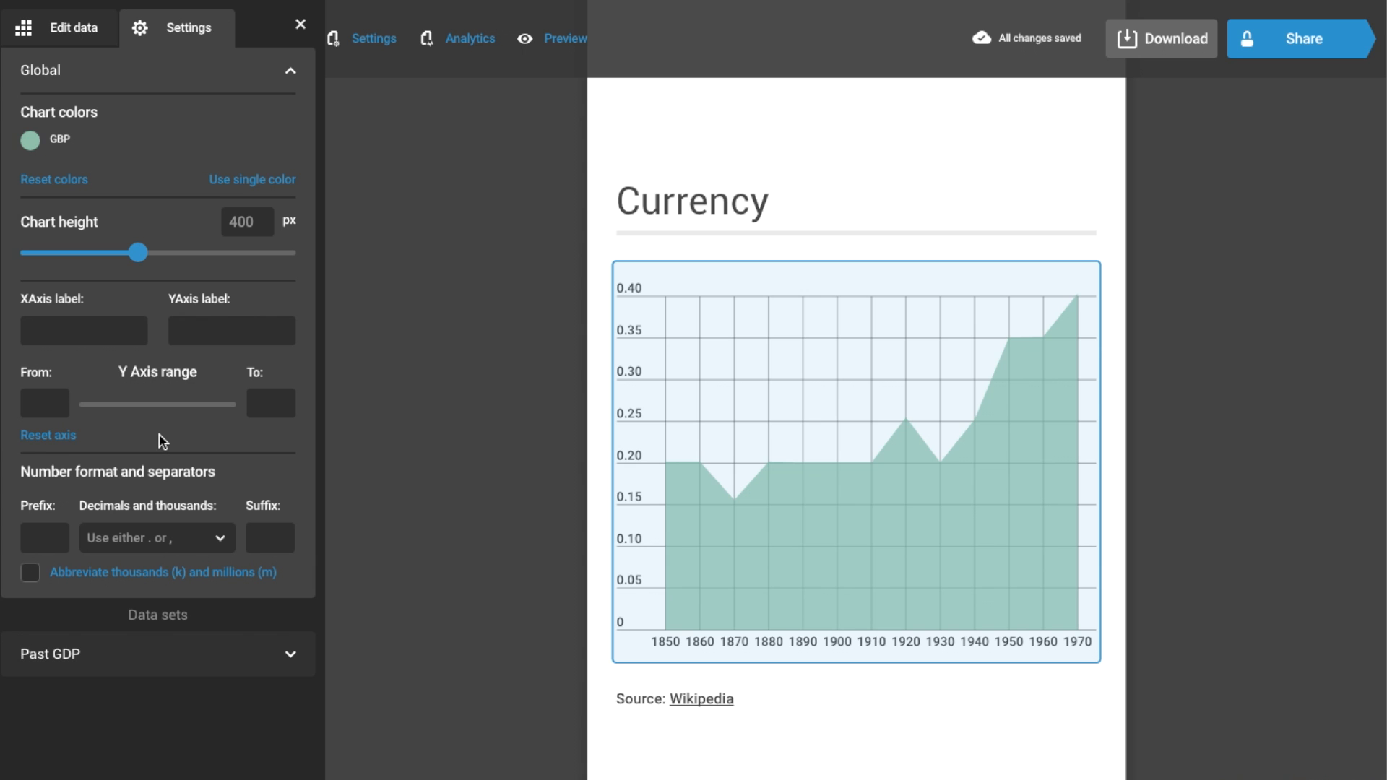
left_click(299, 24)
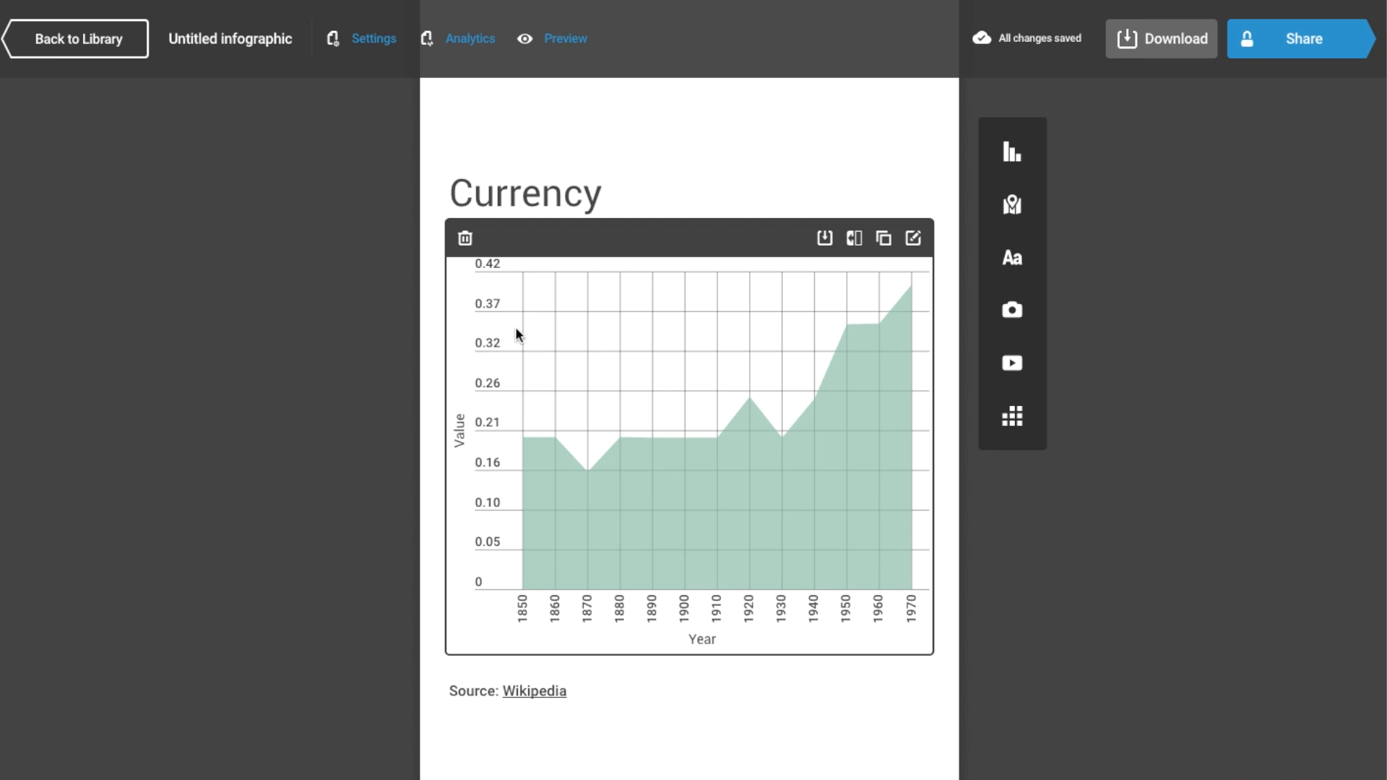
mouse_move(518, 582)
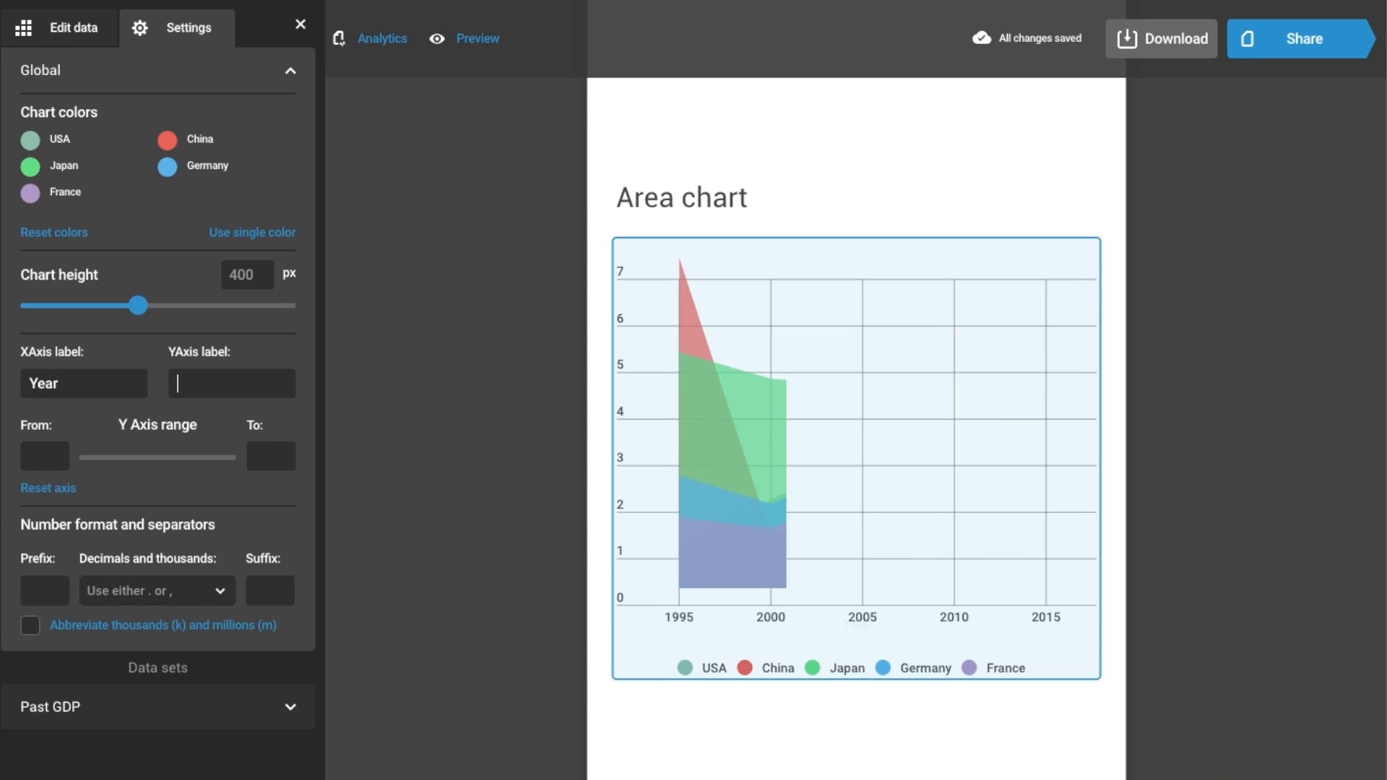
Title the y-axis 'Value' and colour France's area vivid purple 7B0EE8.
type("Value")
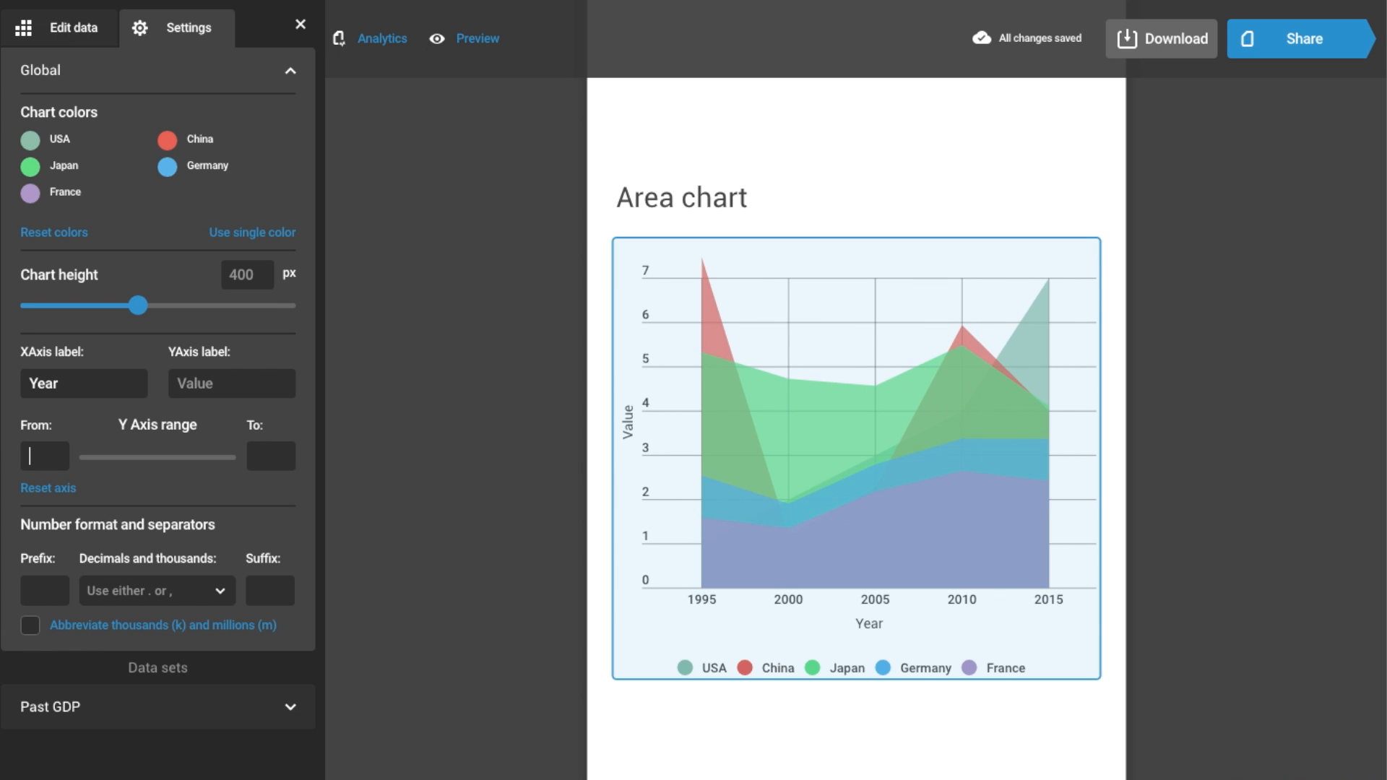
left_click(30, 192)
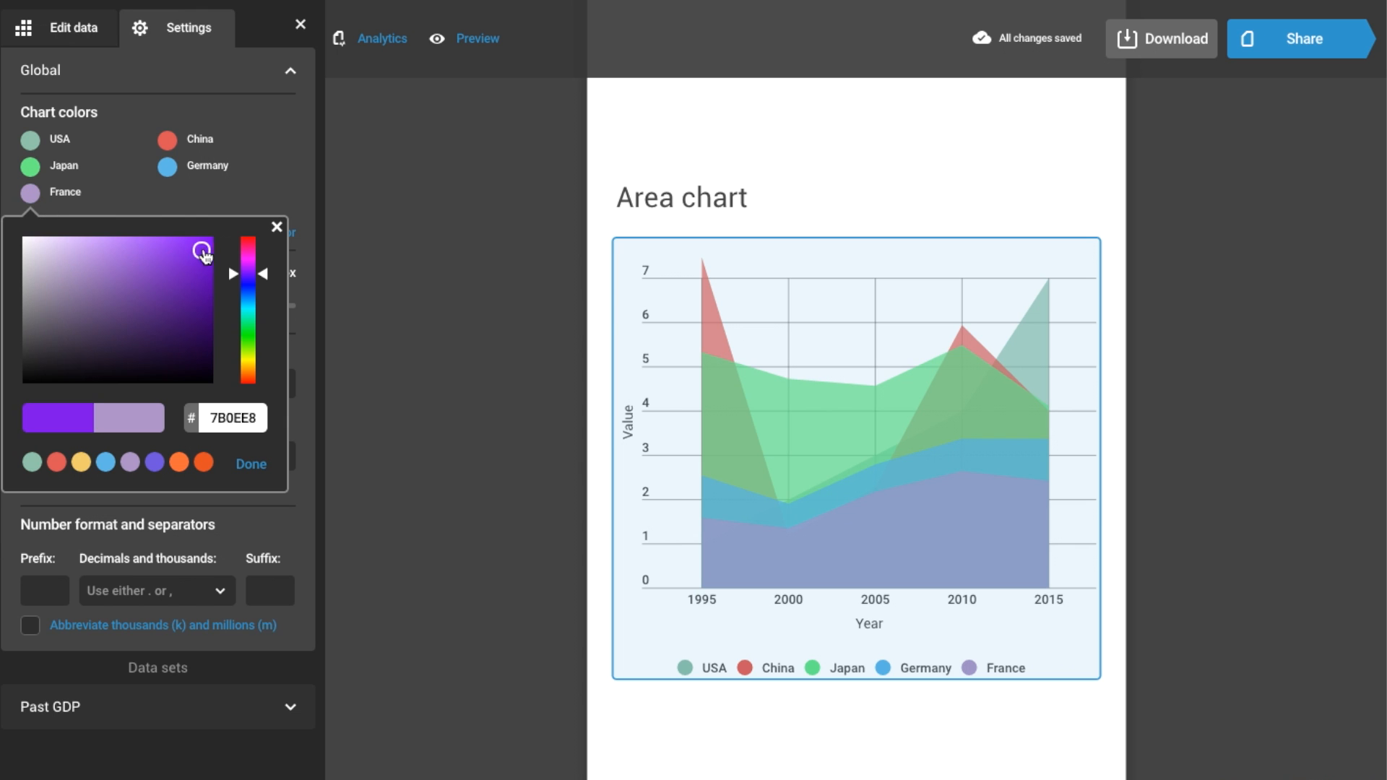
left_click(251, 464)
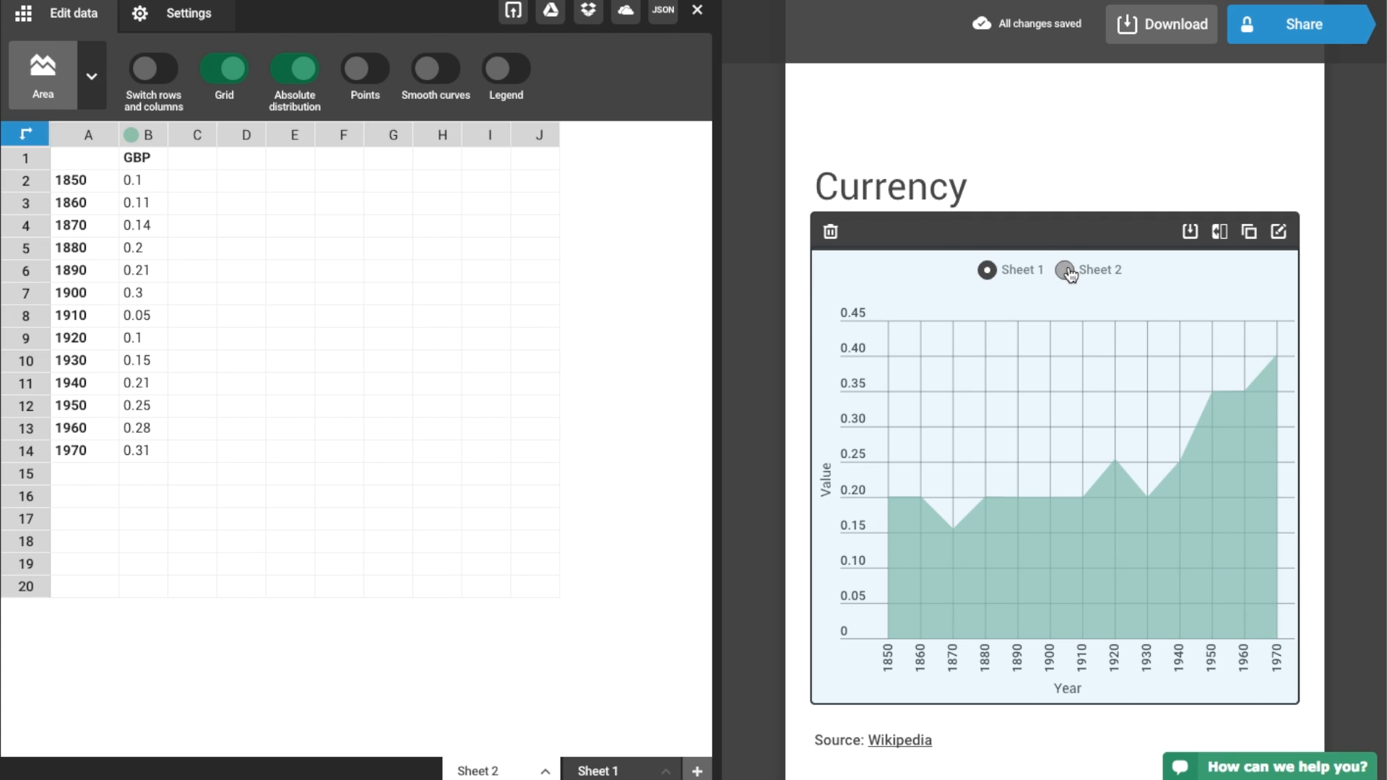
Switch the Currency chart to display Sheet 1's data.
left_click(988, 269)
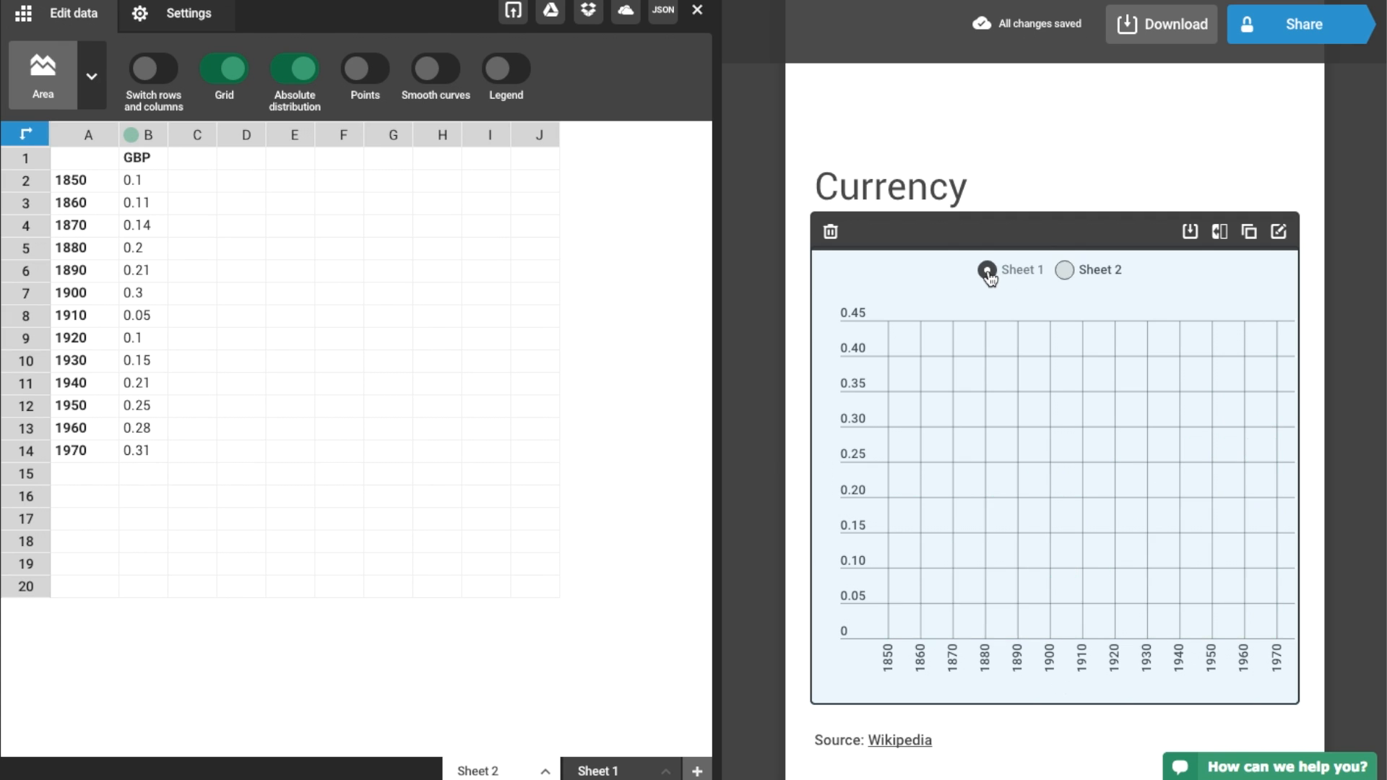